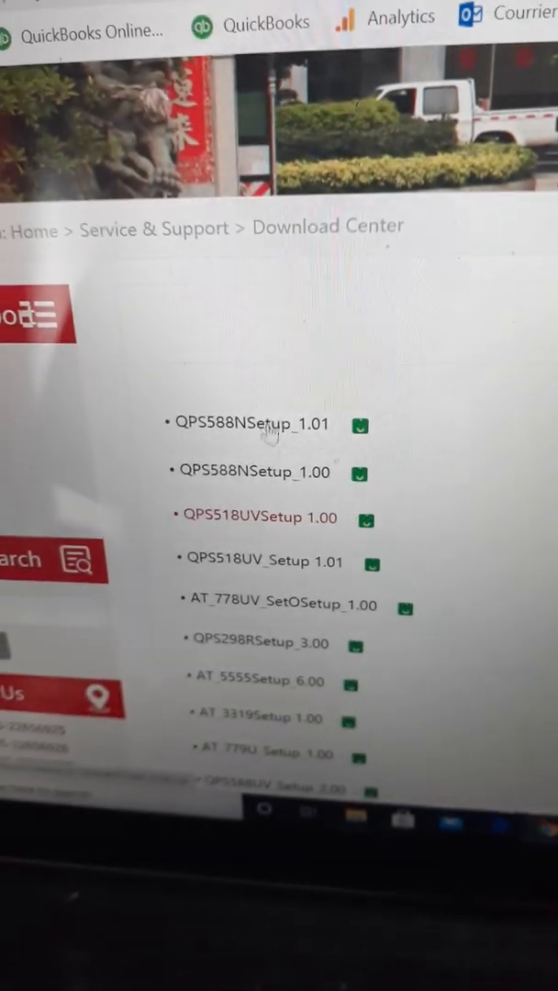
- Show the Program menu's Read From Radio and Write To Radio options over the eight-channel list
{"action": "scroll", "scroll_direction": "down", "scroll_amount": 3}
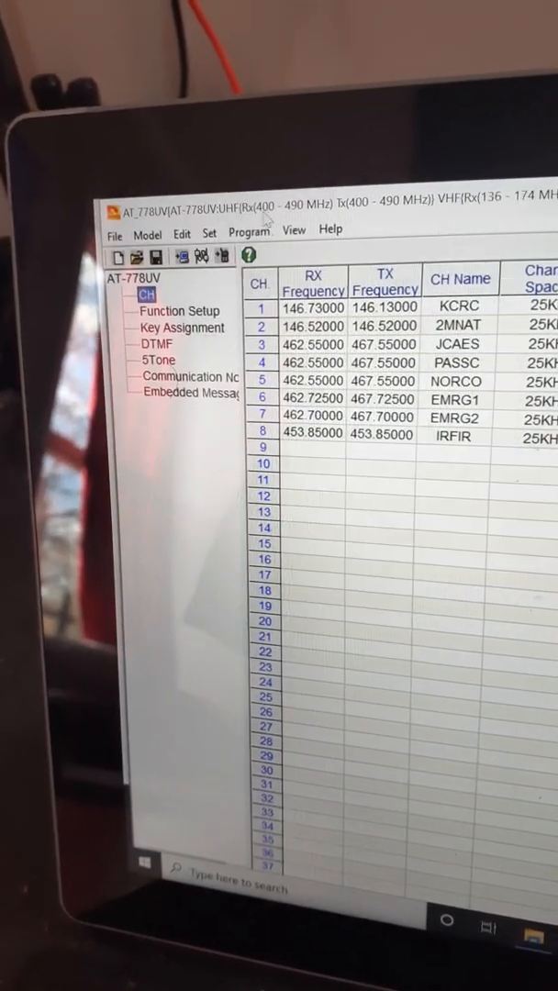
{"action": "left_click", "coordinate": [209, 233]}
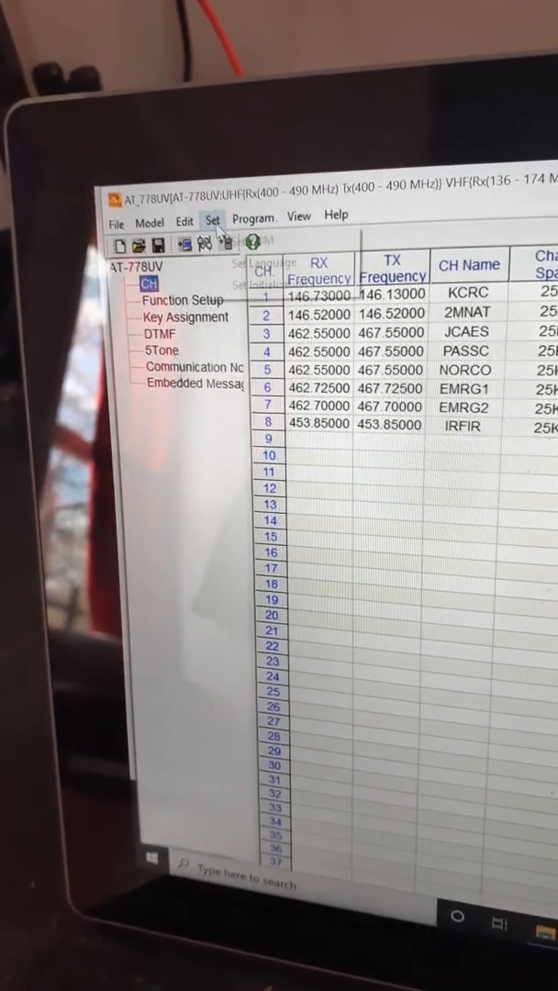
{"action": "left_click", "coordinate": [257, 220]}
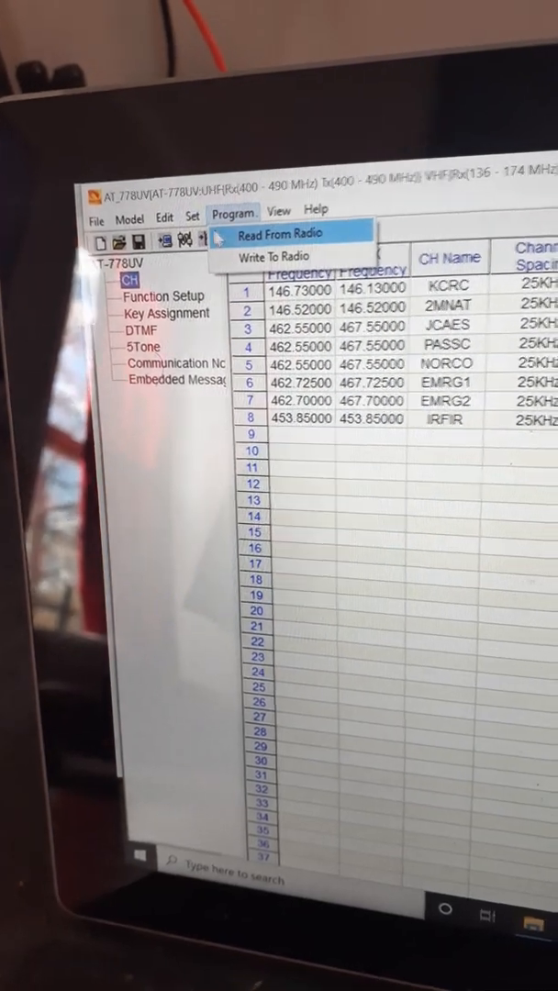